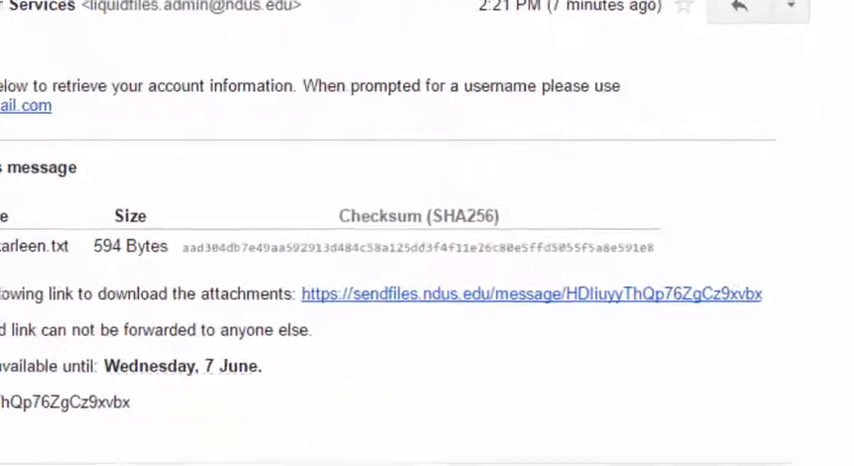
# Step: Follow the sendfiles.ndus.edu link in the email to reach the Liquid Files login page
pyautogui.scroll(-3)
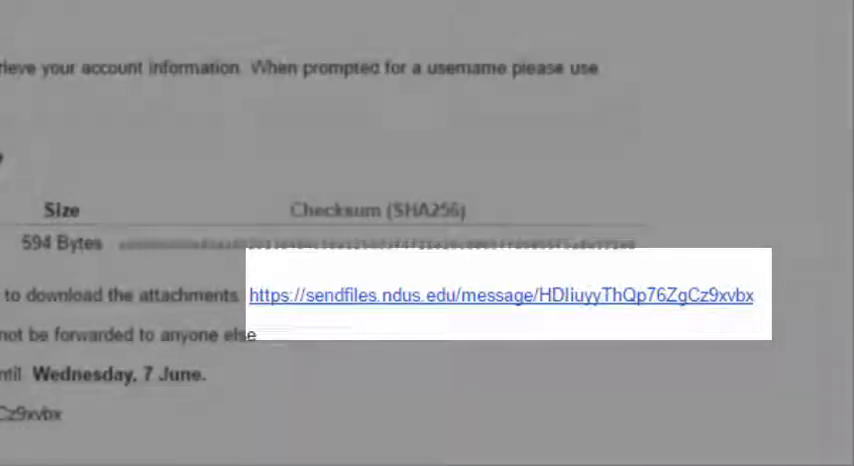
pyautogui.click(506, 296)
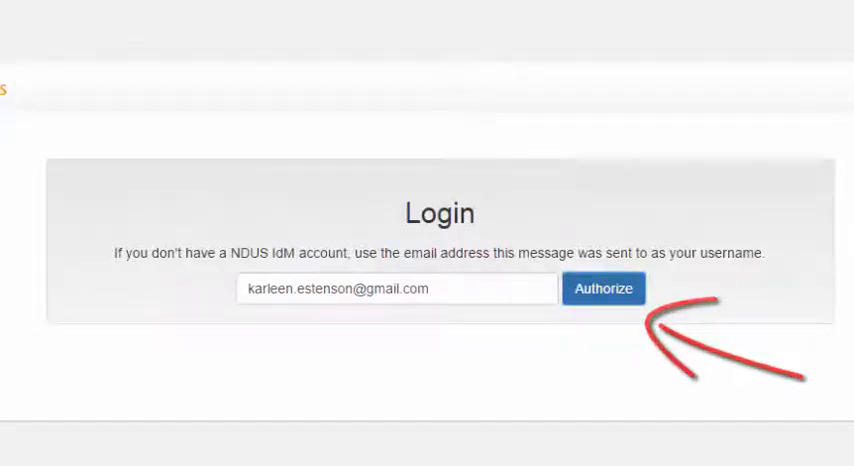
# Step: Authorize with the email username and download the attached account information .txt file
pyautogui.click(604, 288)
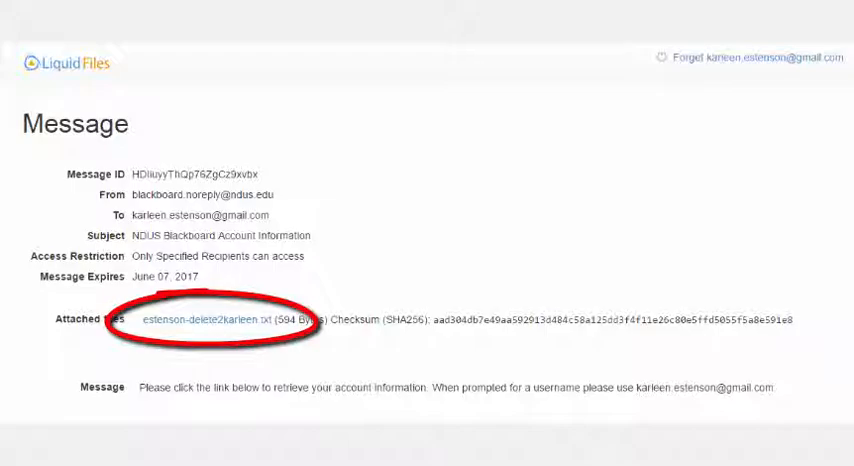
pyautogui.click(204, 320)
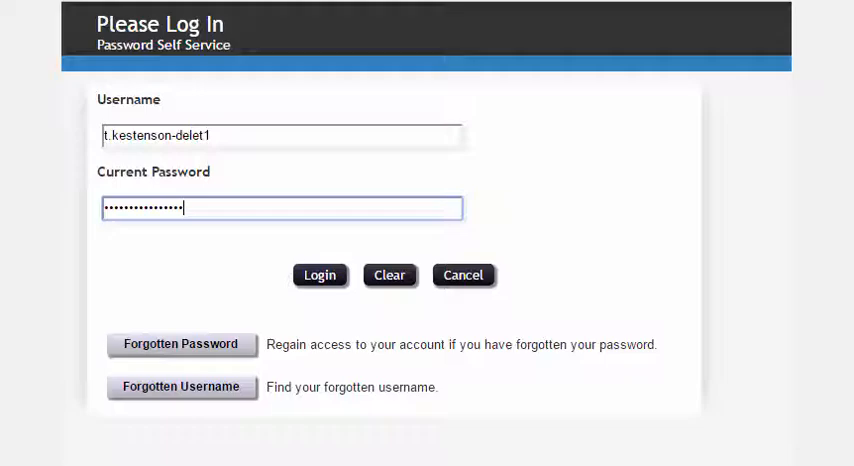
# Step: Log in to Password Self Service with the username and temporary password from the file
pyautogui.click(320, 274)
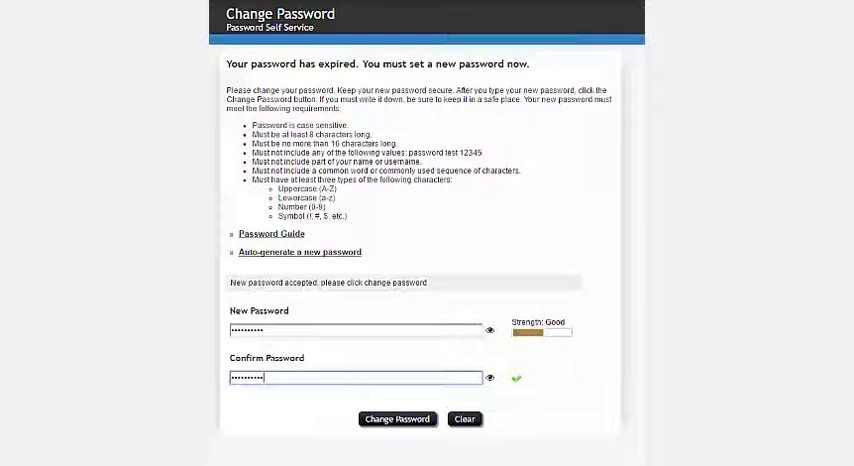
# Step: Submit the new, confirmed password to replace the expired one
pyautogui.click(396, 420)
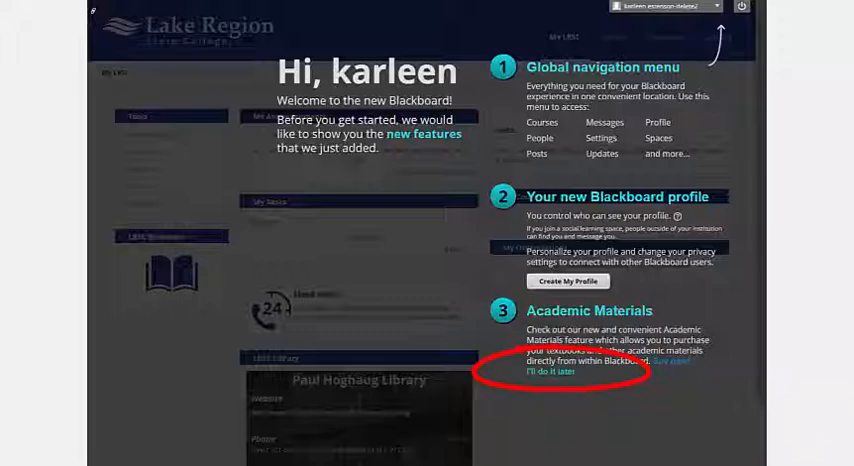
# Step: Dismiss the welcome overlay with 'Do not show again' to reveal the My LRSC dashboard
pyautogui.click(538, 376)
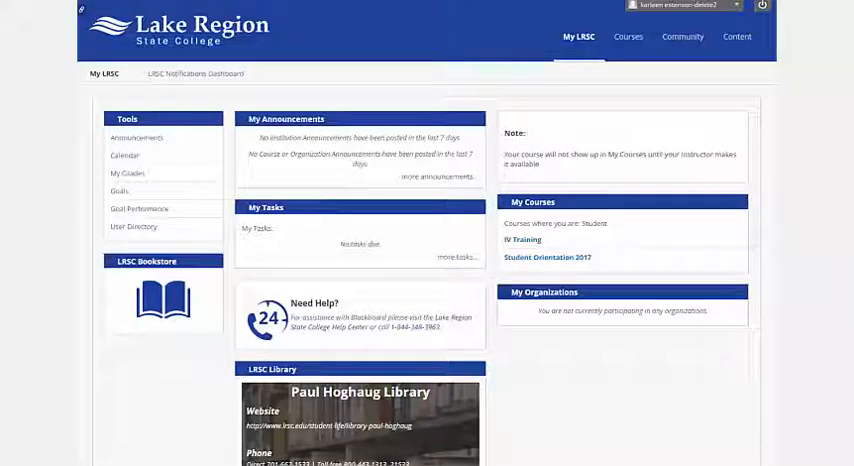